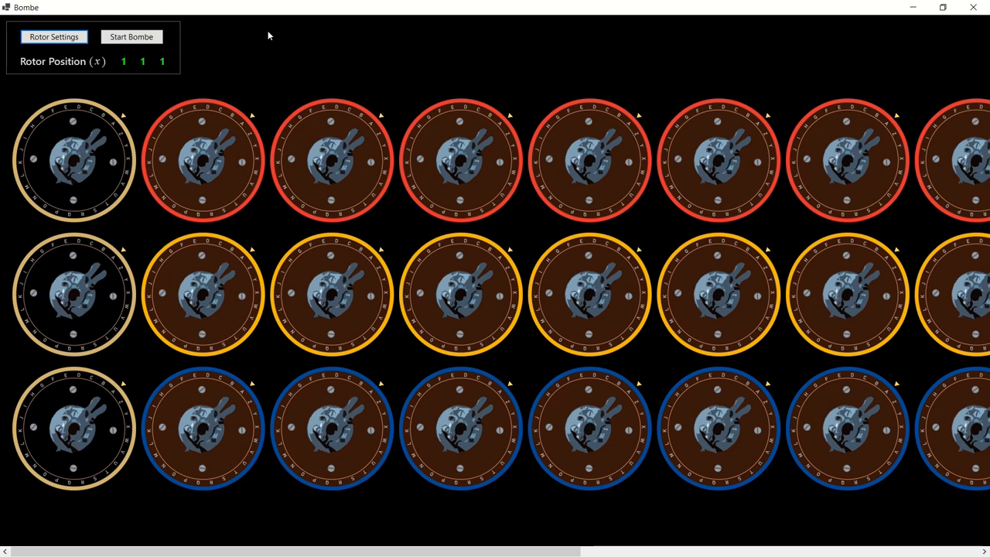
pyautogui.moveTo(262, 47)
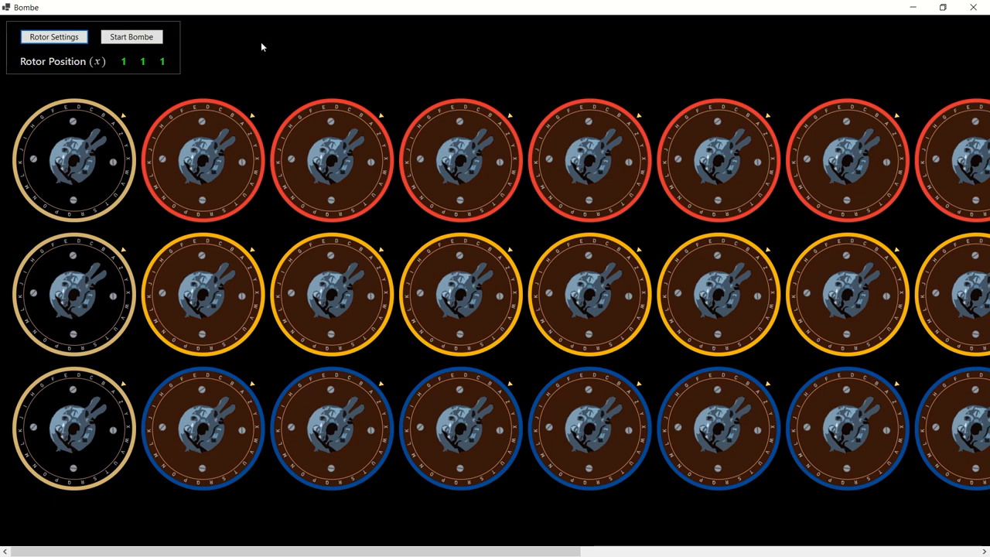
# Show the Rotor Settings window, nudge Rotor Set 1's position up, and update the rotors
pyautogui.click(53, 37)
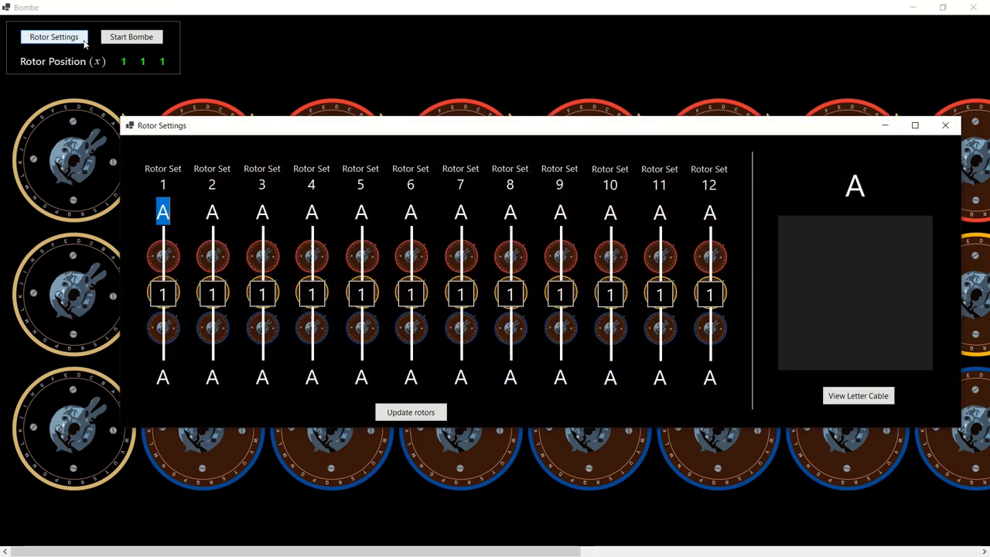
pyautogui.moveTo(286, 68)
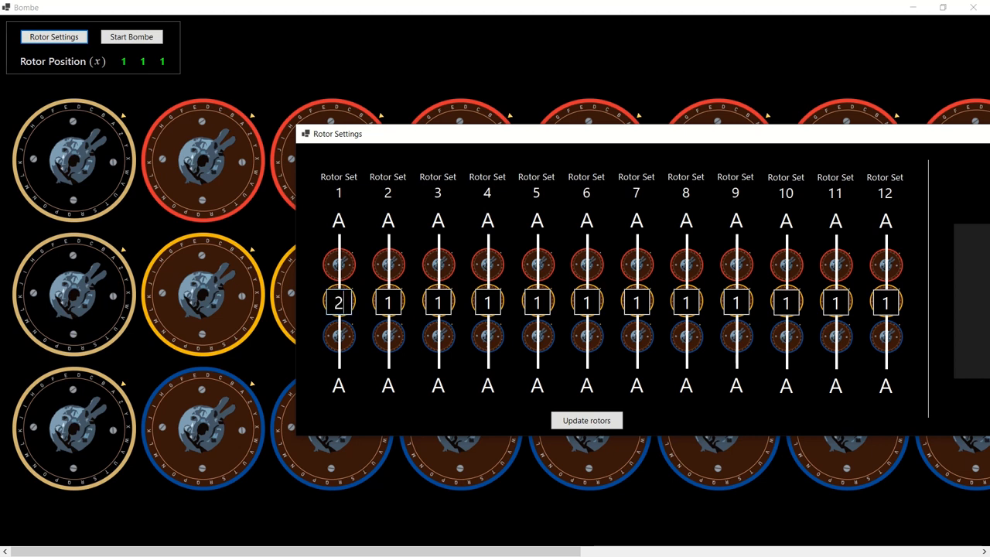
pyautogui.click(586, 421)
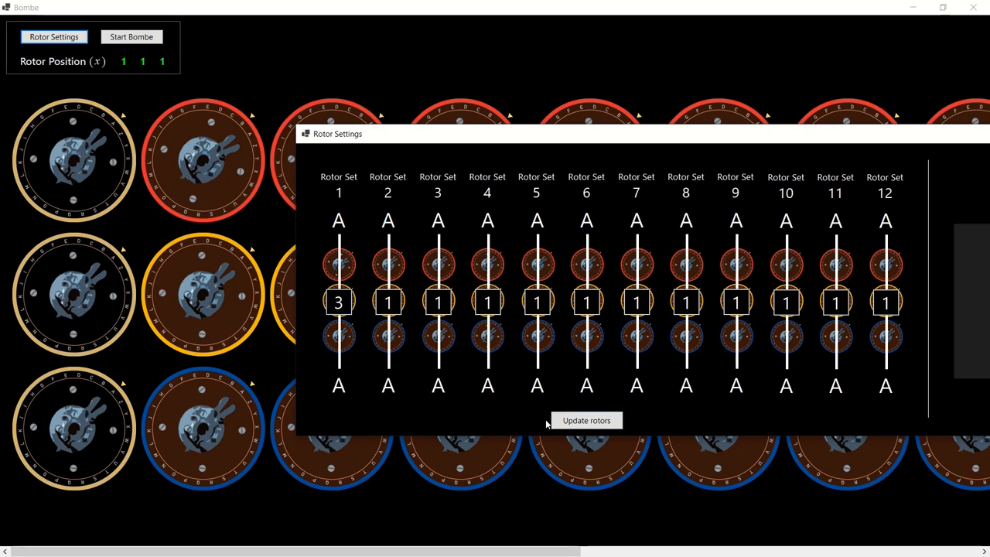
pyautogui.click(337, 302)
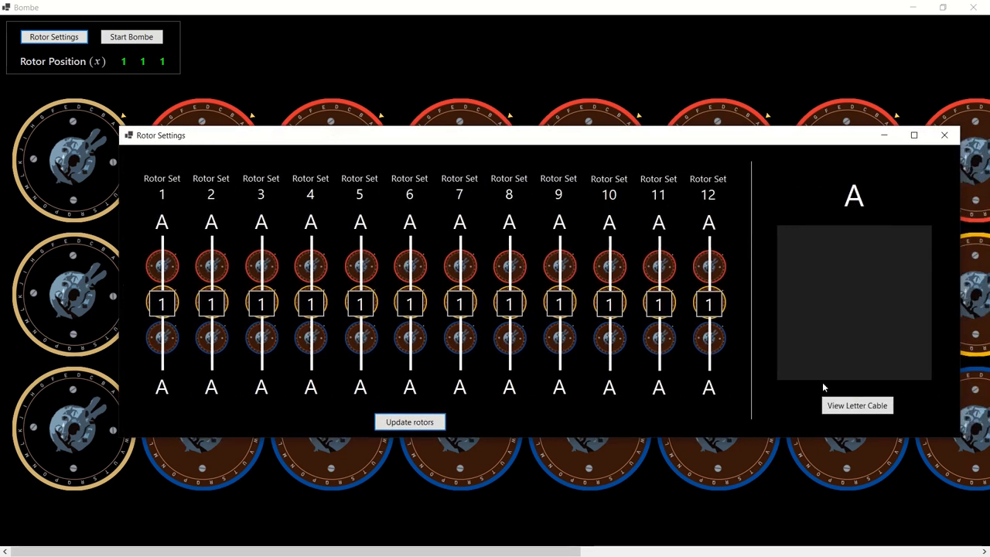
pyautogui.click(857, 405)
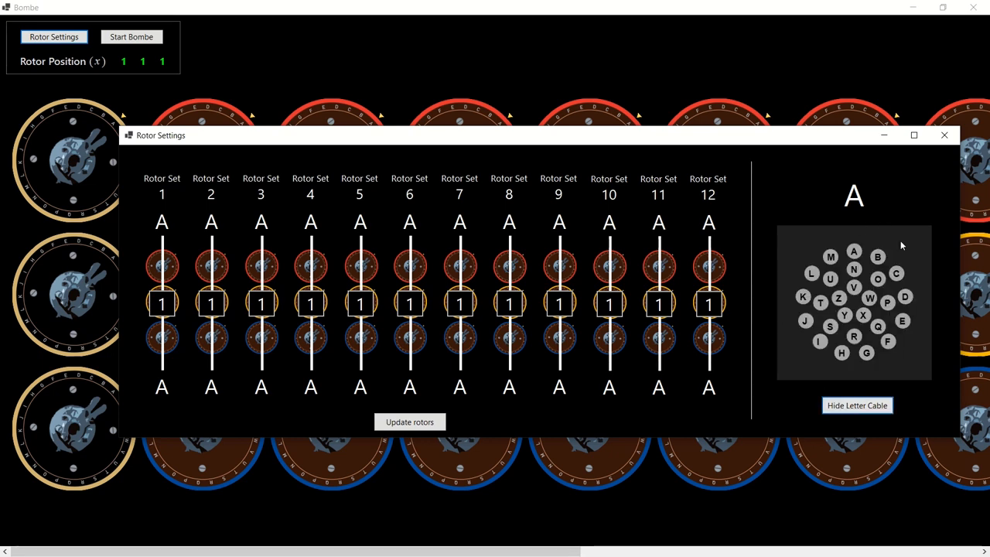
pyautogui.moveTo(925, 378)
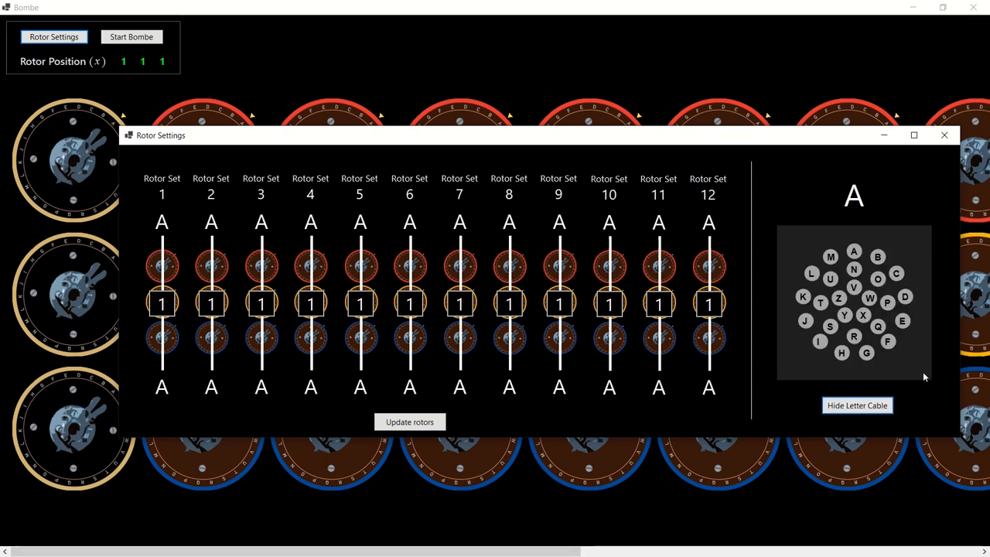
pyautogui.moveTo(652, 414)
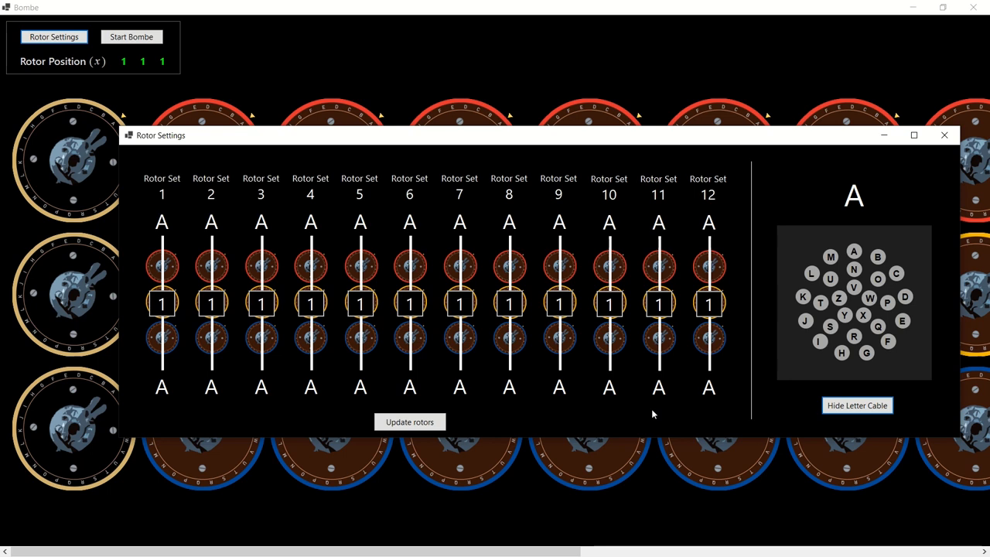
pyautogui.moveTo(733, 424)
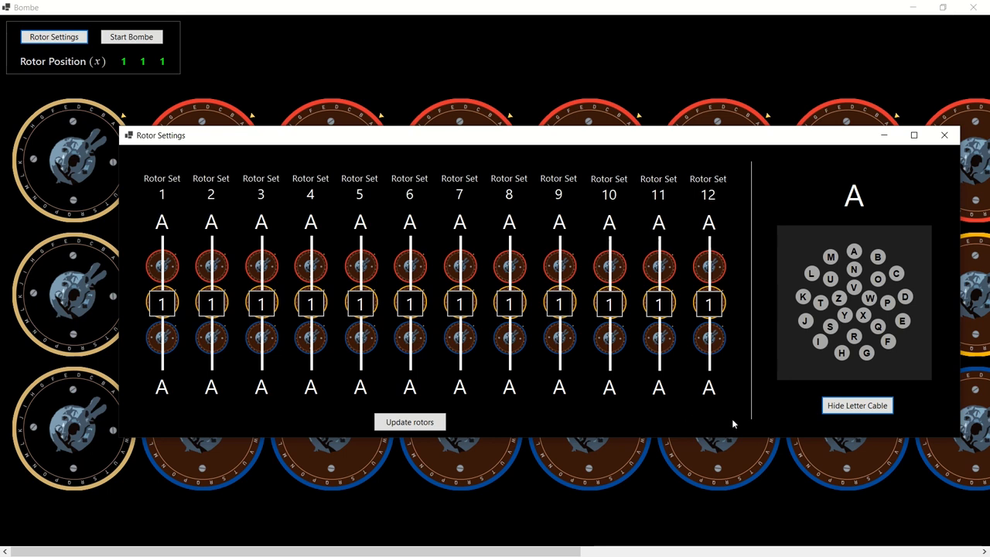
pyautogui.moveTo(910, 390)
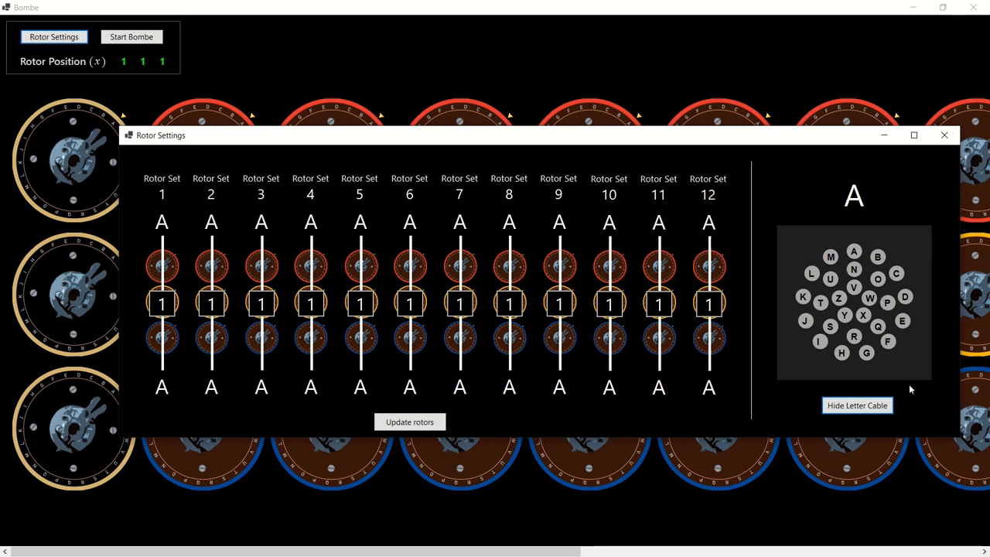
pyautogui.moveTo(910, 402)
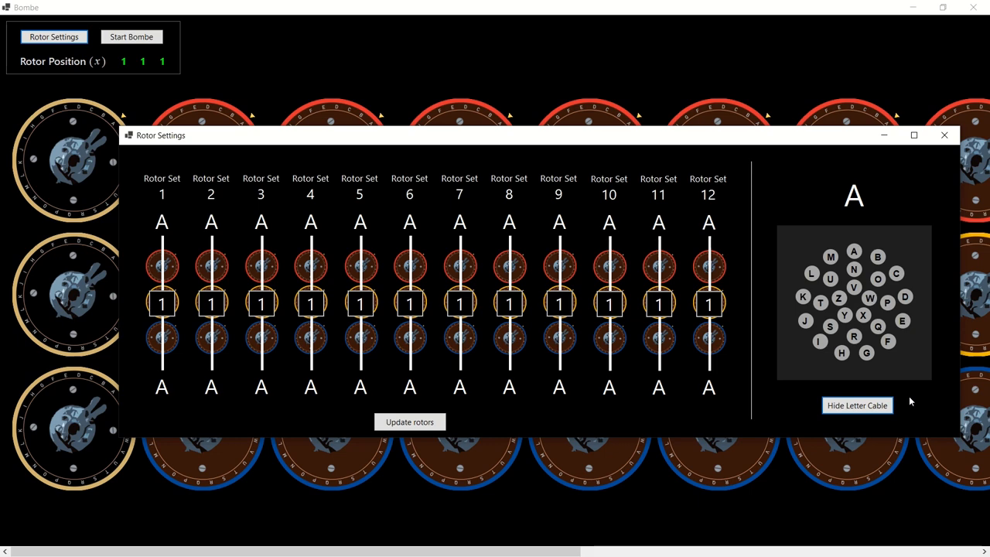
pyautogui.click(857, 405)
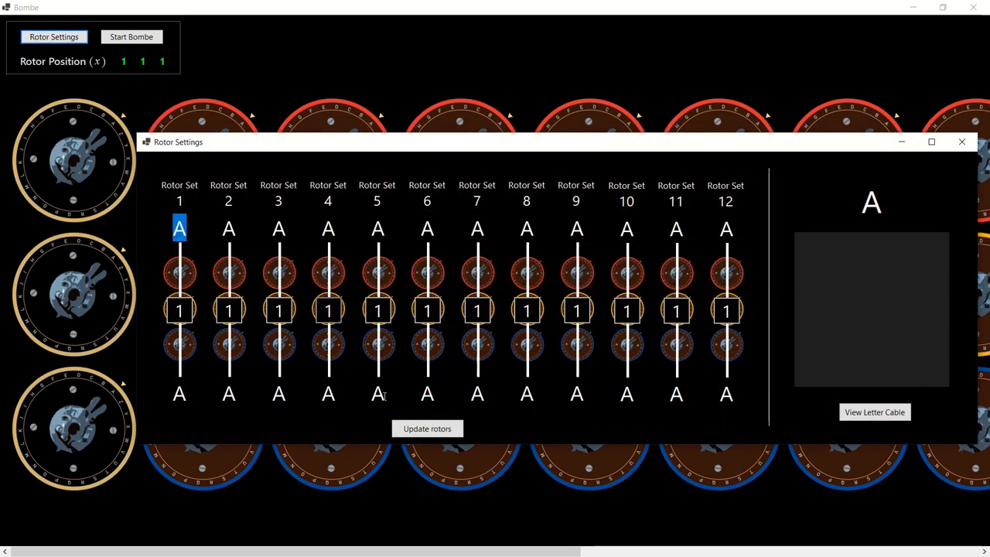
# Enter the crib pairs from E-2-T through R-24-G, update the rotors, and close the window
pyautogui.write('E')
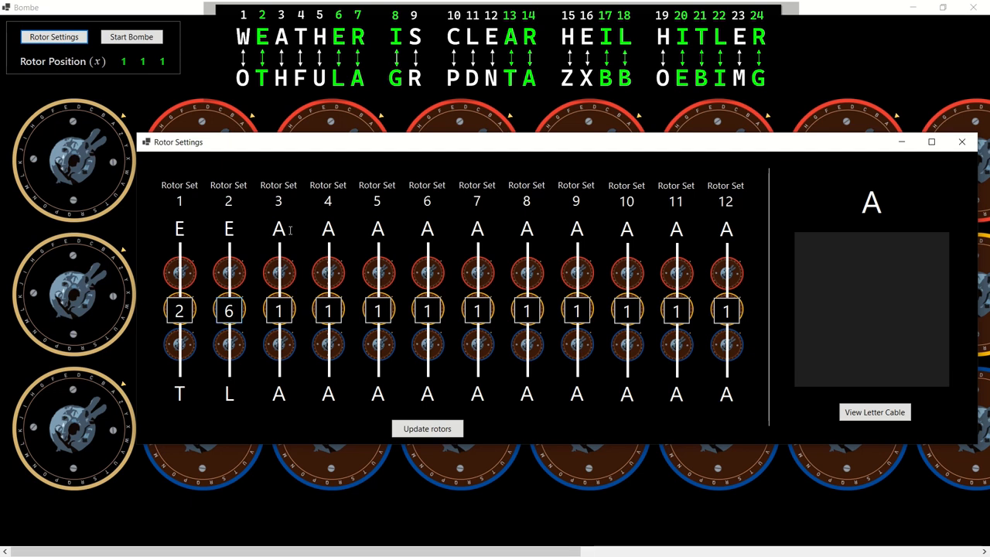
pyautogui.write('R')
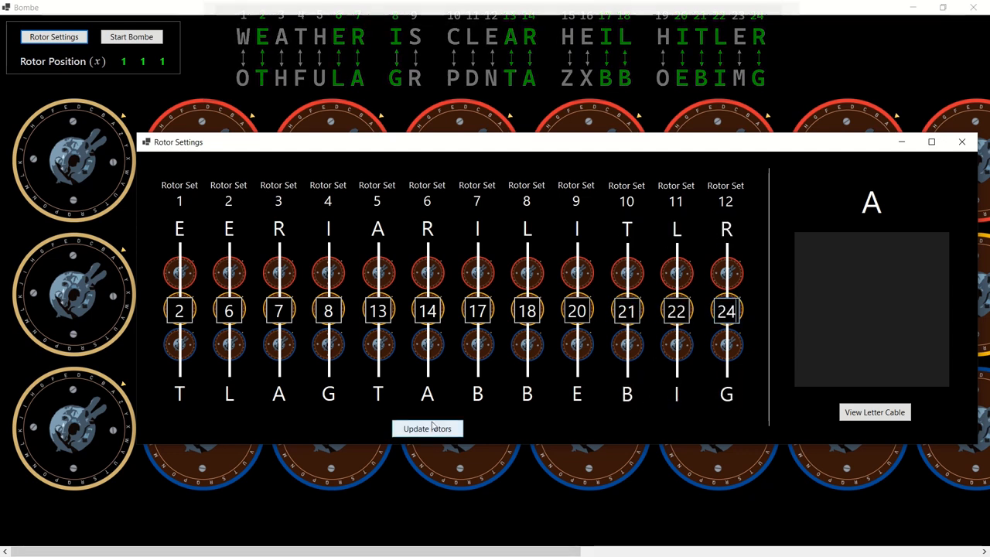
pyautogui.click(427, 429)
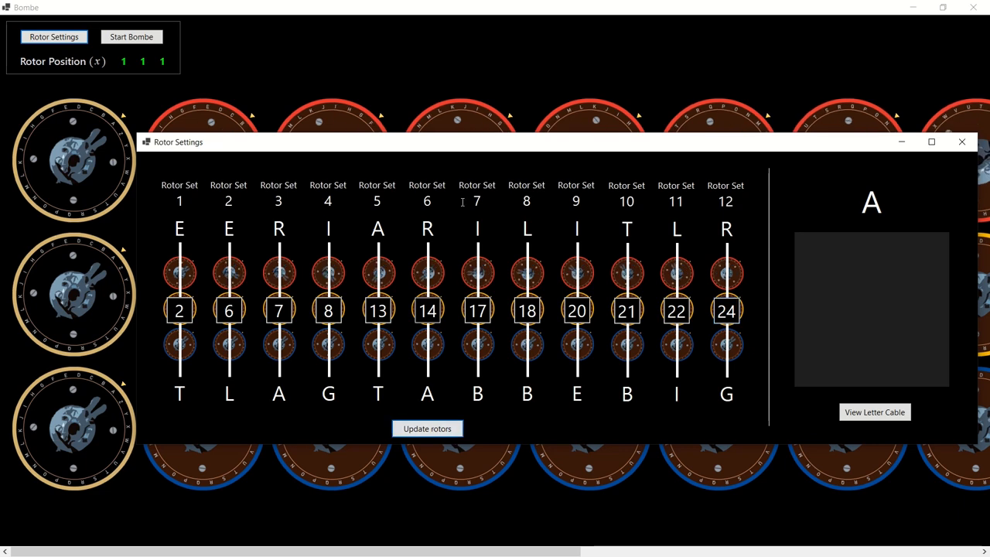
pyautogui.click(963, 142)
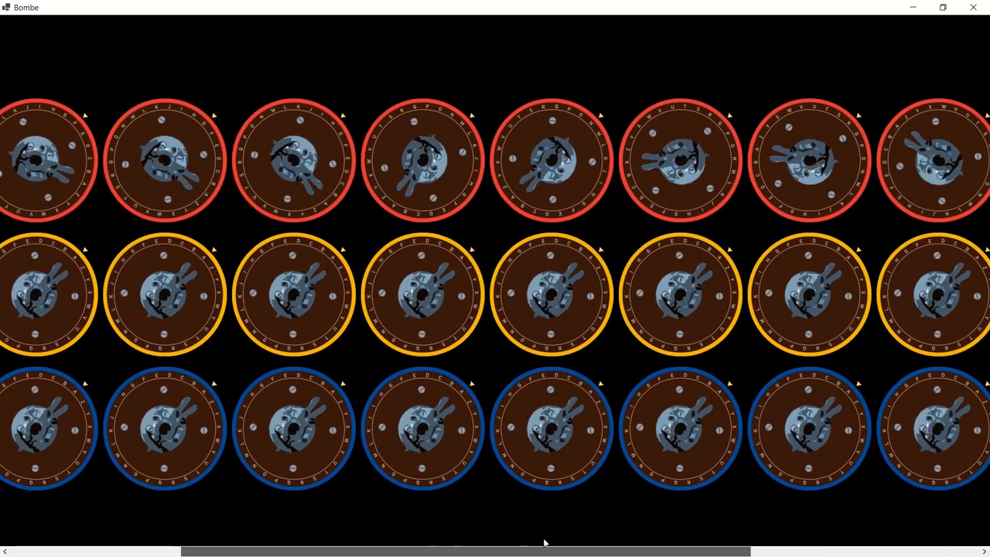
pyautogui.hscroll(3)
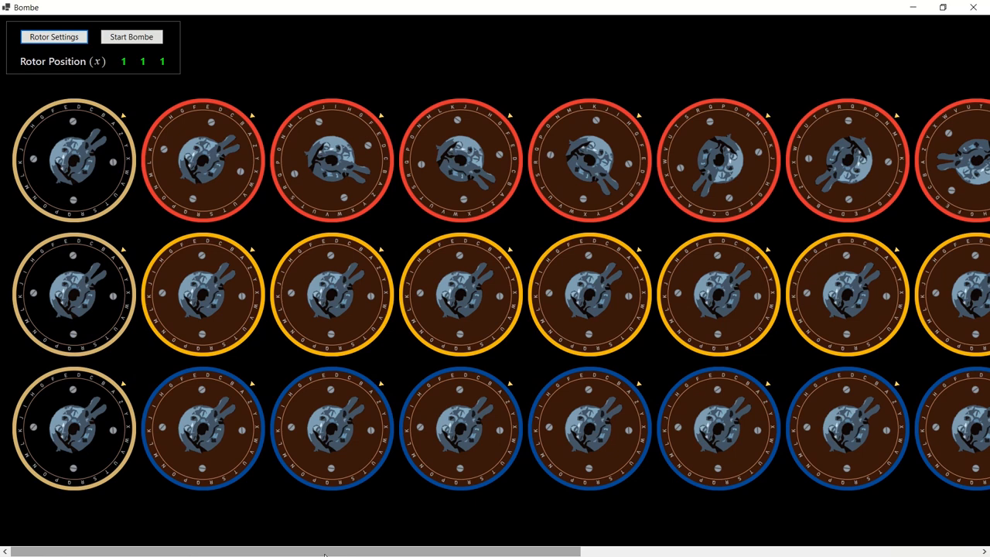
pyautogui.moveTo(312, 62)
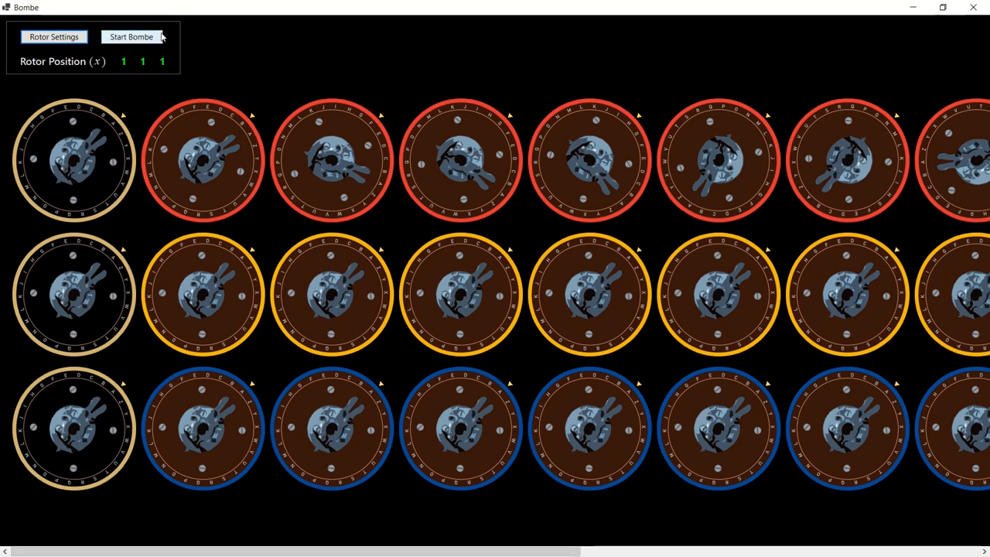
pyautogui.click(131, 38)
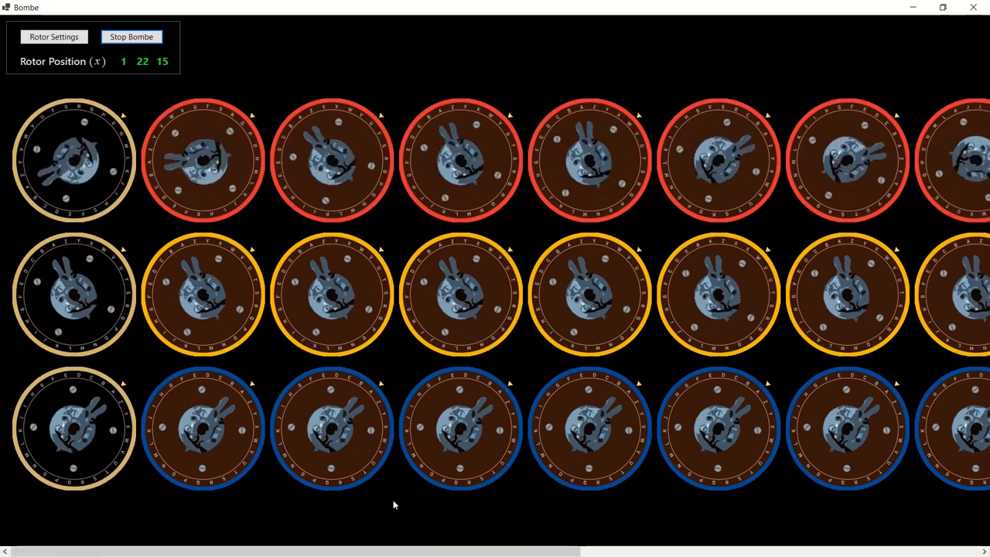
# Reopen the Rotor Settings window while the search advances to position 2 1 7
pyautogui.click(52, 37)
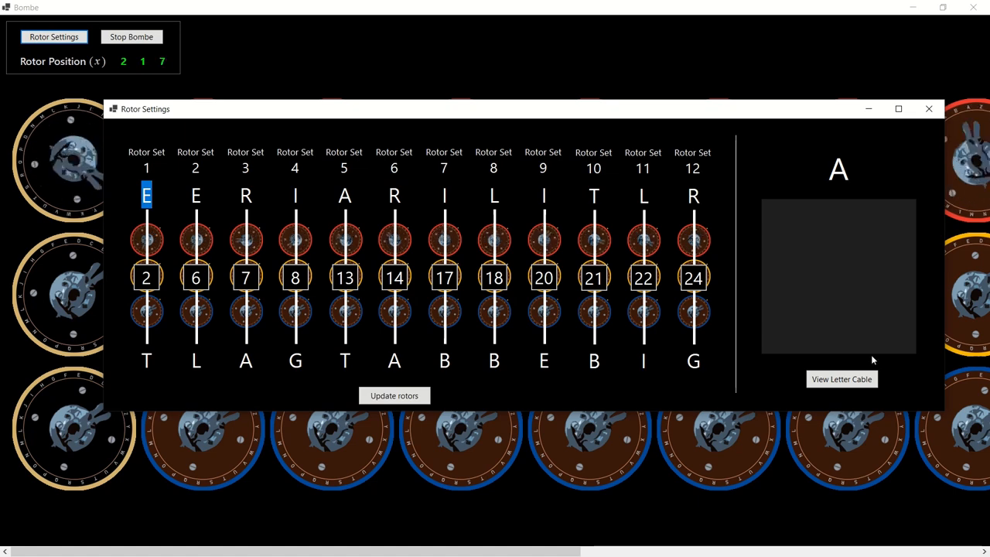
# View the letter cable for the entered letter as the bombe runs toward 3 5 1
pyautogui.click(842, 379)
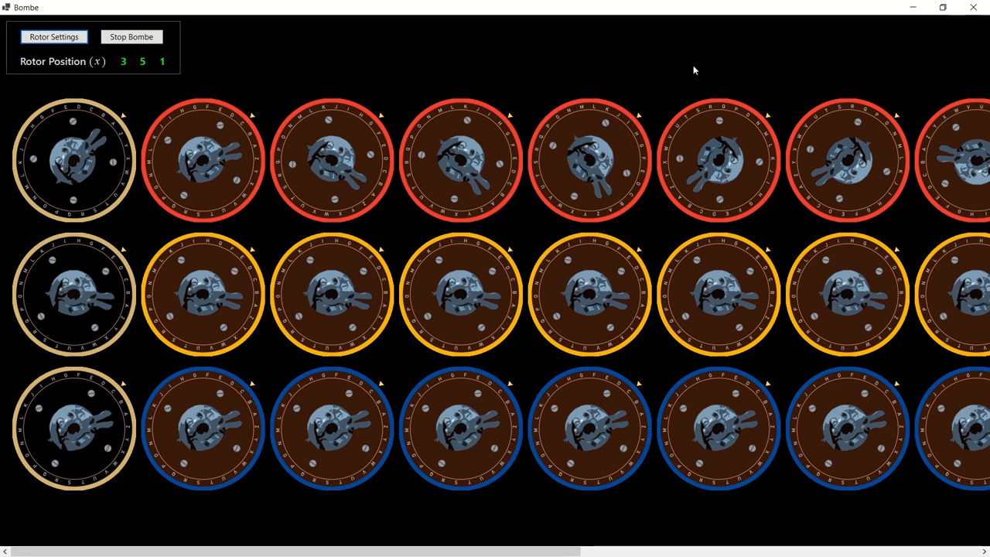
pyautogui.click(53, 37)
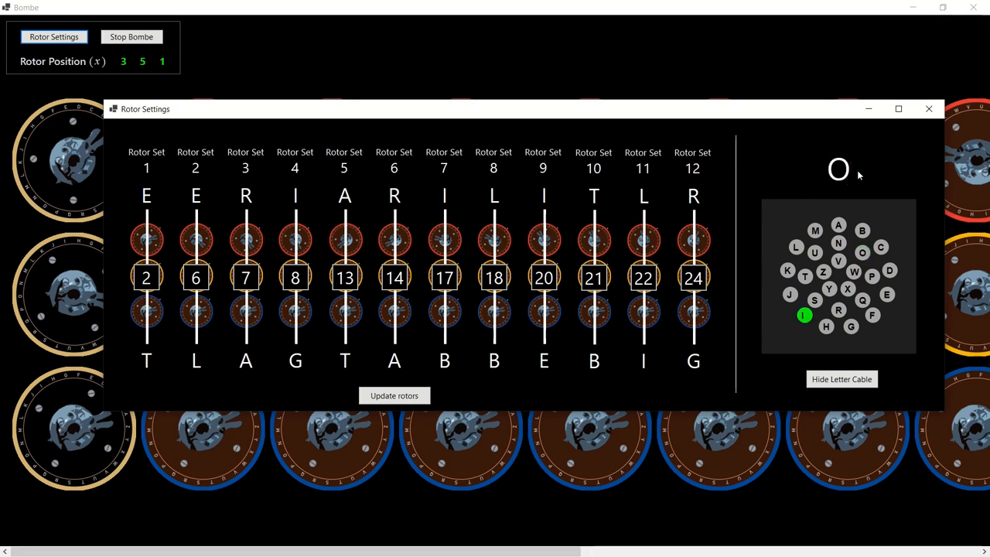
pyautogui.click(838, 169)
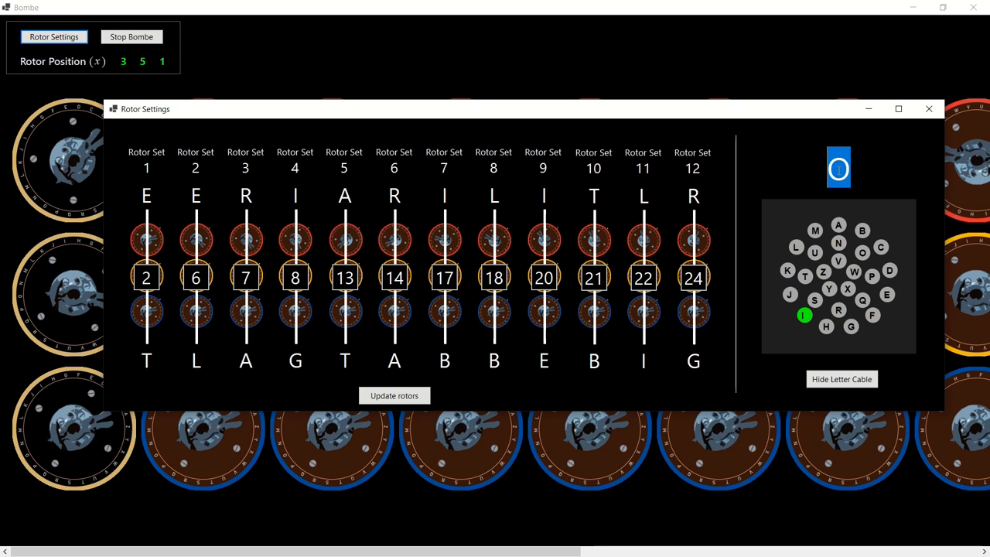
pyautogui.moveTo(898, 182)
pyautogui.write('A')
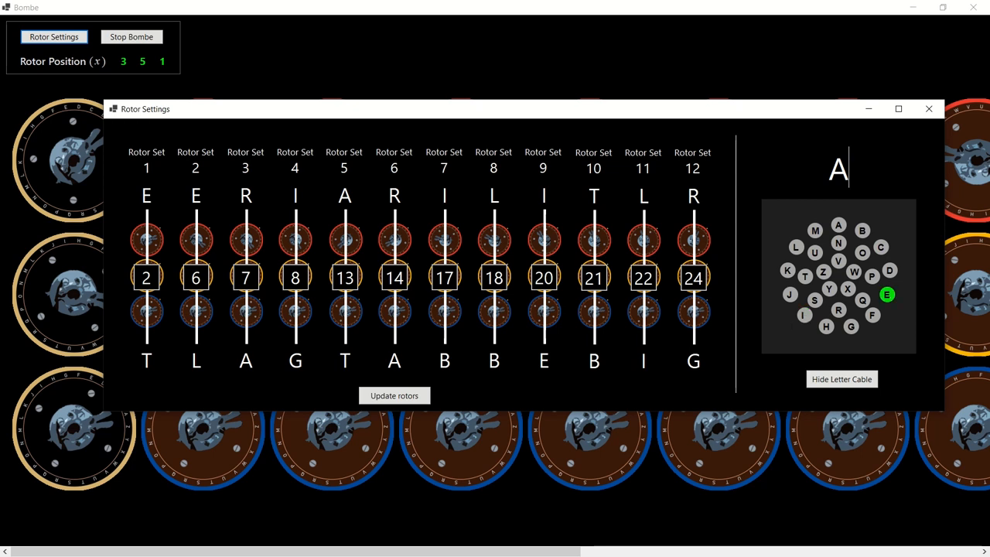
pyautogui.moveTo(879, 179)
pyautogui.write('E')
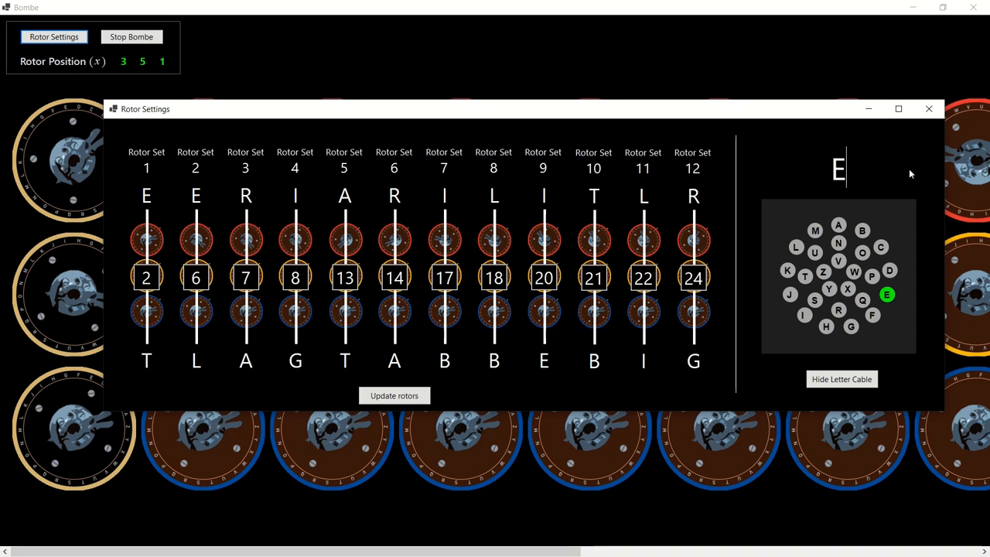
pyautogui.click(839, 224)
pyautogui.write('T')
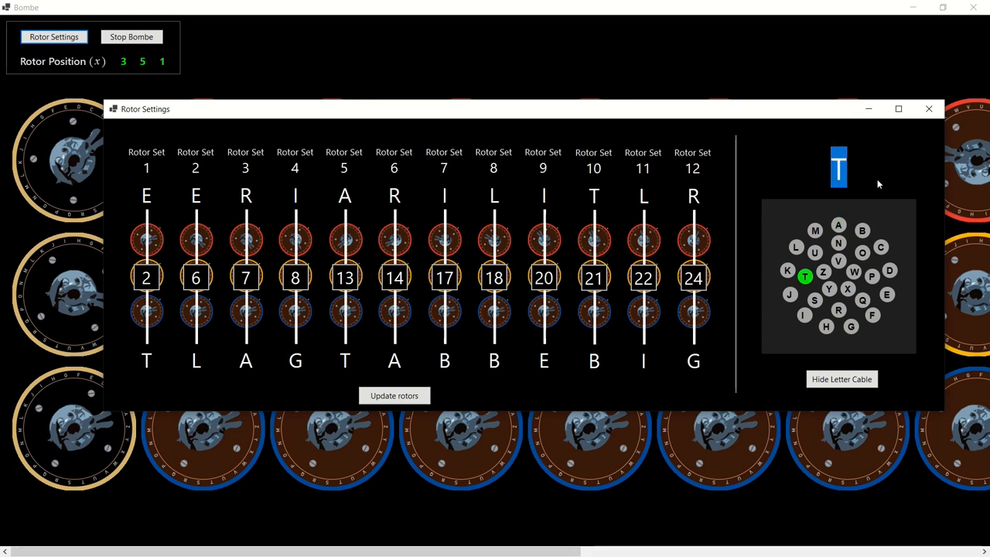
pyautogui.click(839, 310)
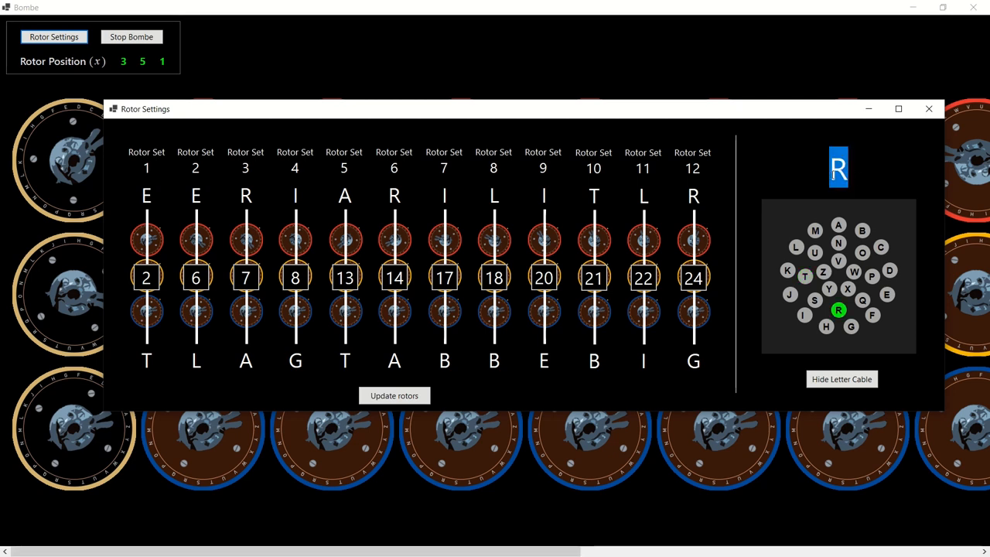
pyautogui.click(796, 248)
pyautogui.write('G')
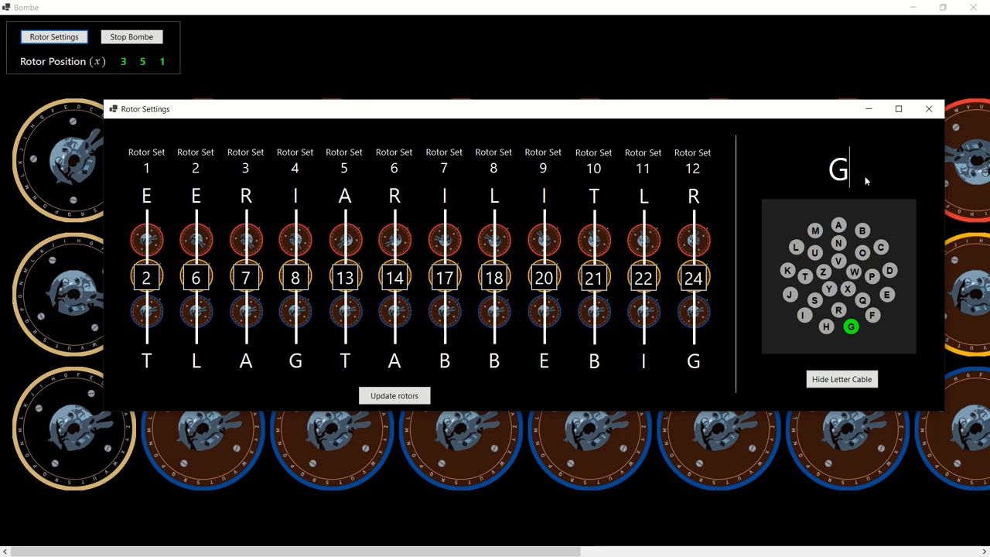
pyautogui.moveTo(867, 180)
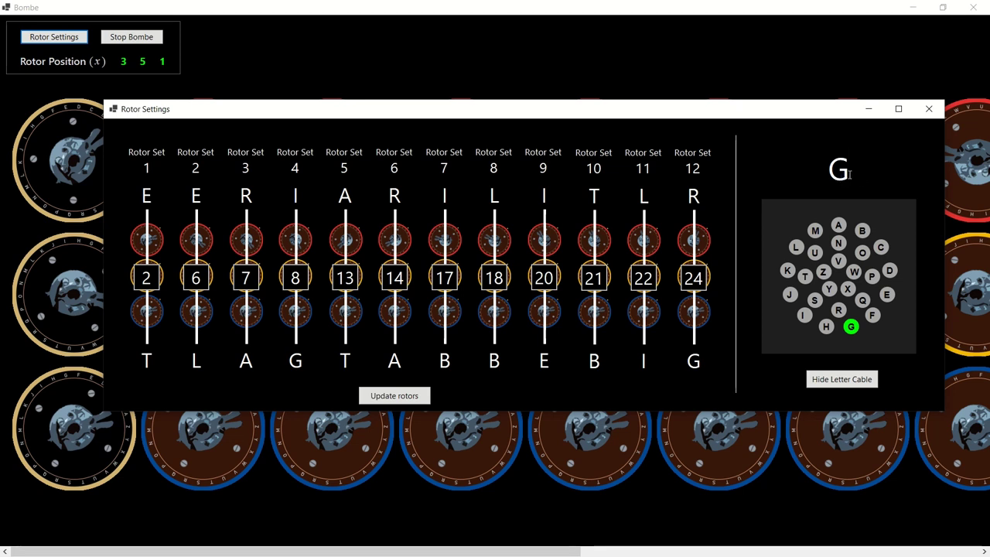
pyautogui.click(863, 230)
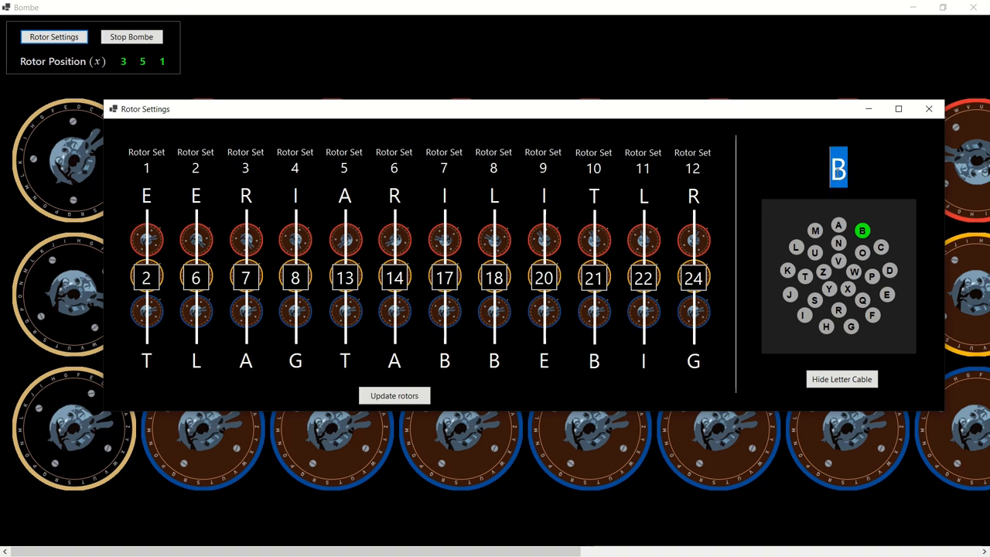
pyautogui.click(797, 247)
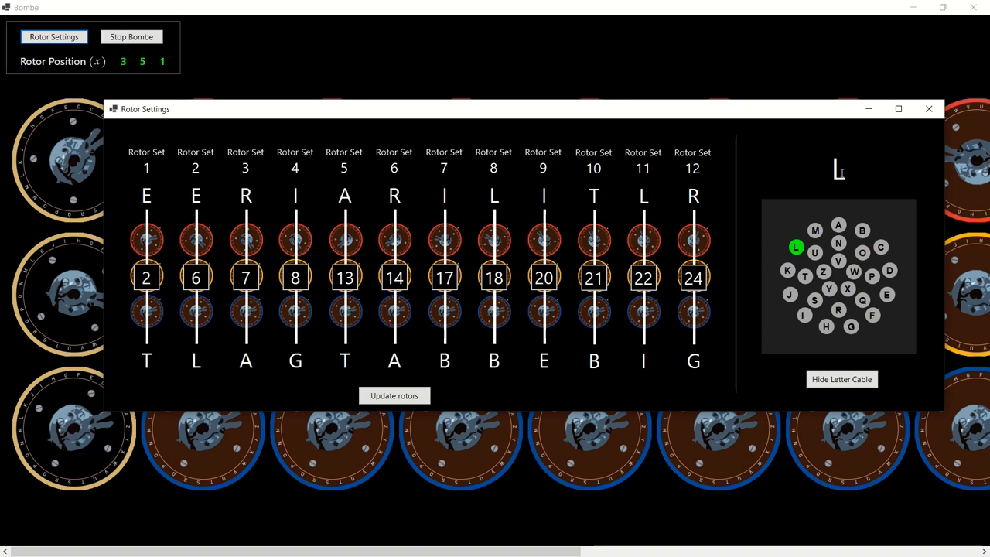
pyautogui.write('A')
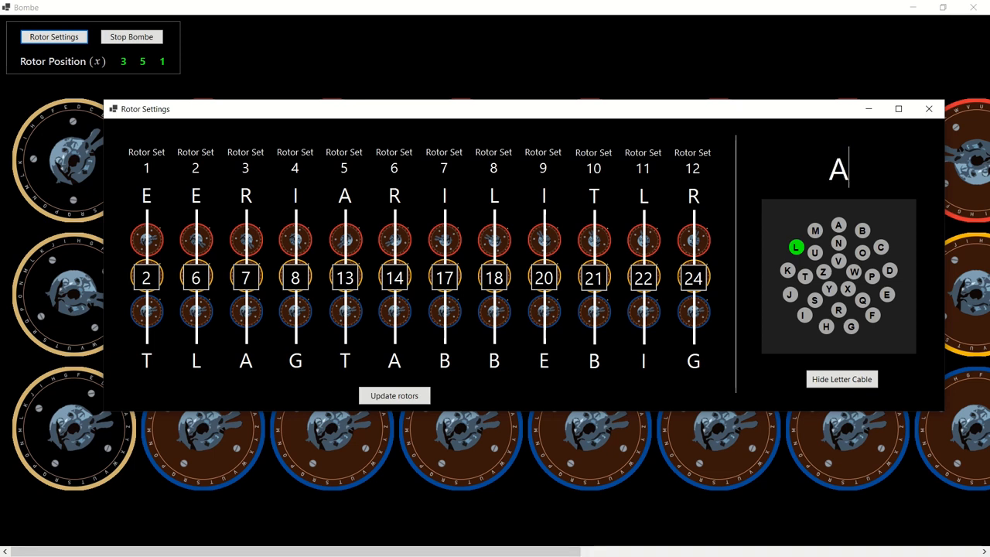
pyautogui.click(888, 294)
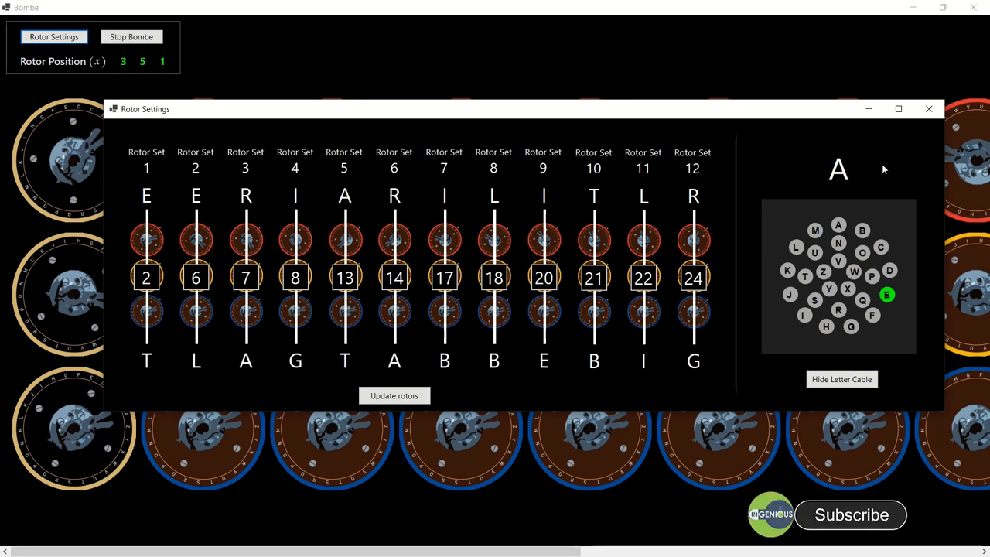
pyautogui.moveTo(755, 115)
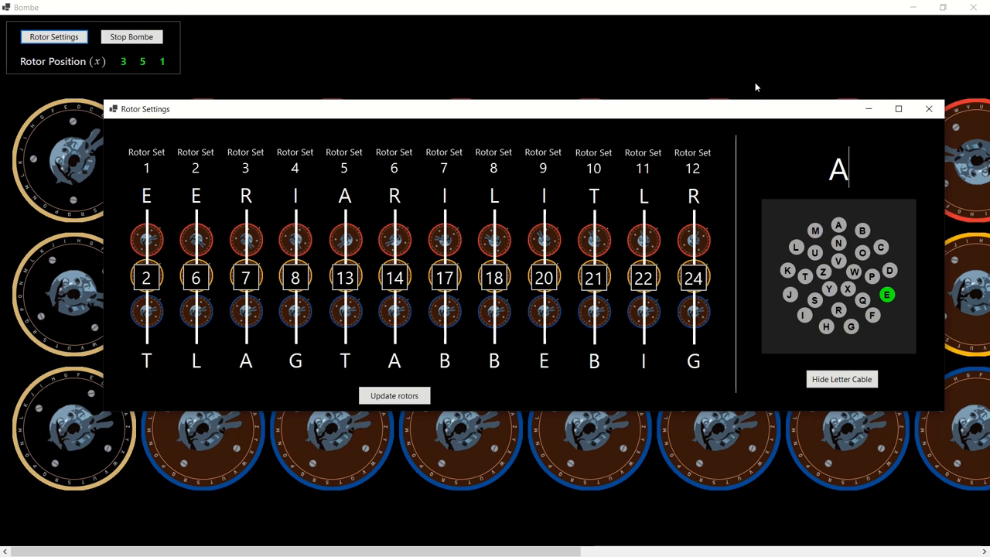
pyautogui.click(928, 108)
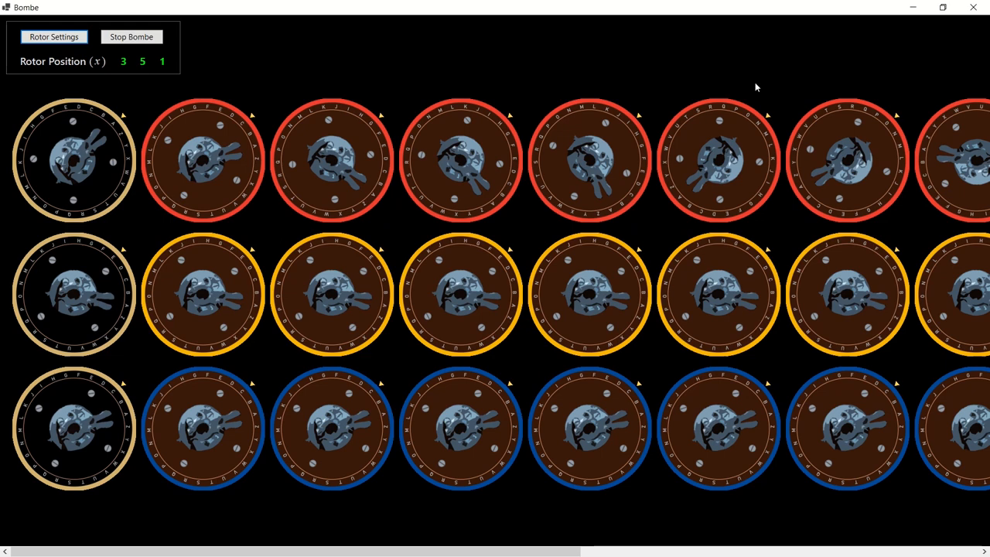